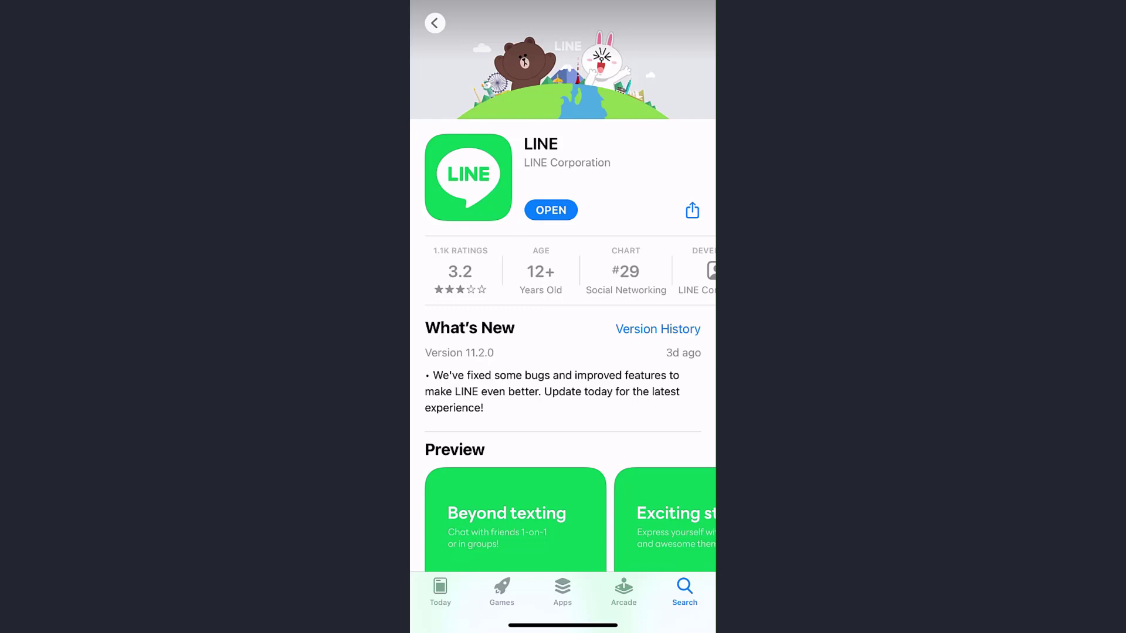
Open LINE from its App Store listing and go to your own profile page.
click(550, 210)
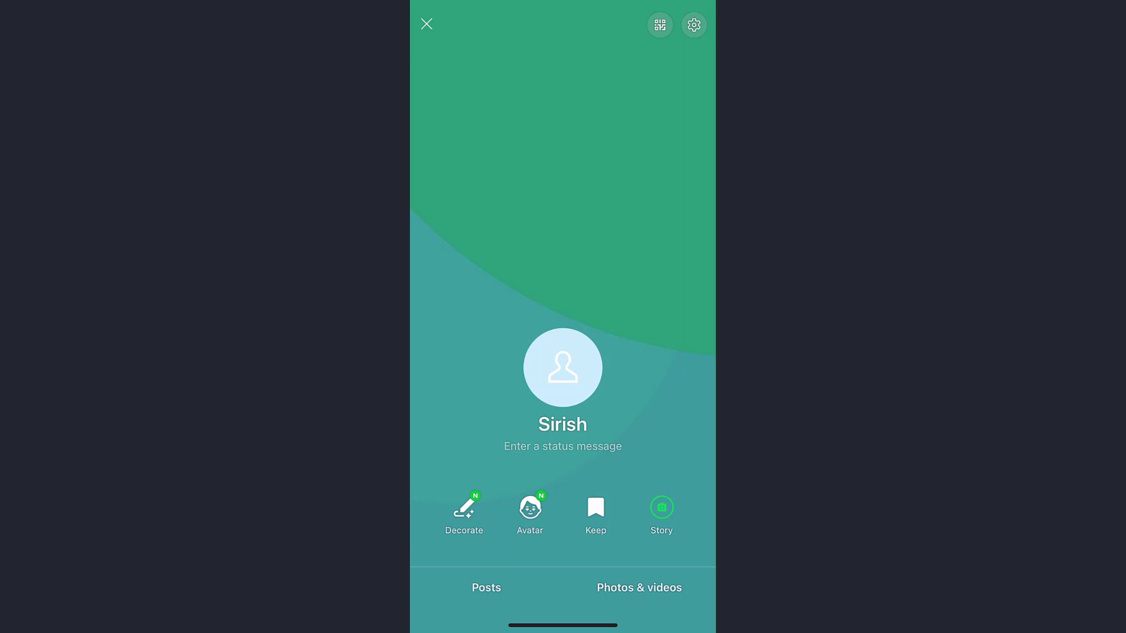
Open the default placeholder profile picture full-size.
click(562, 367)
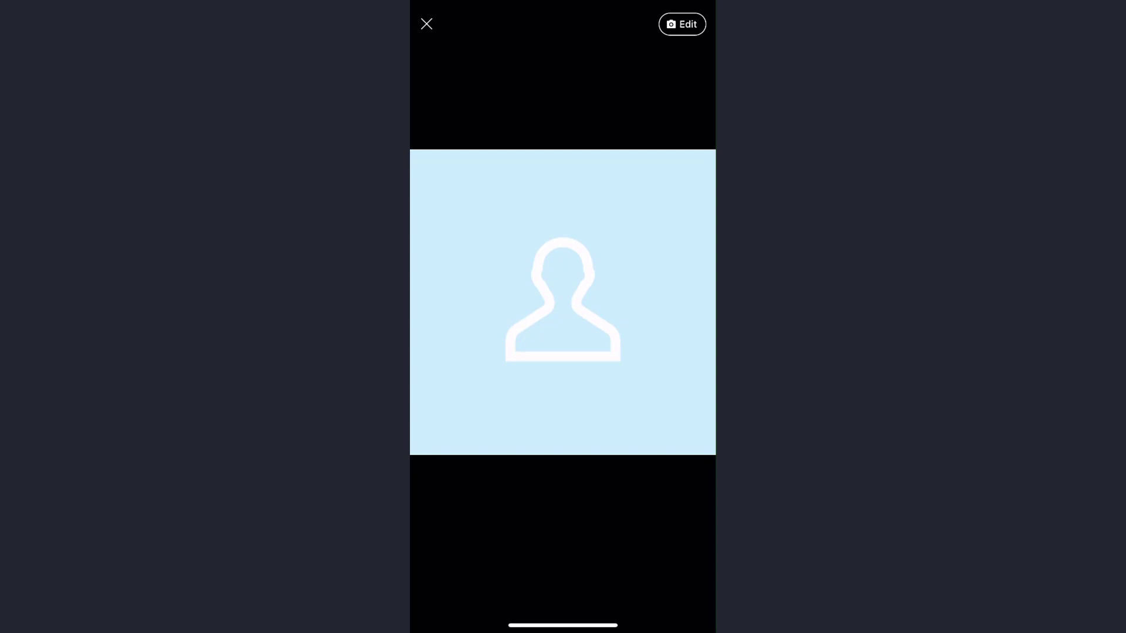
Edit the profile picture to reveal camera, photo or video, and avatar options.
click(681, 23)
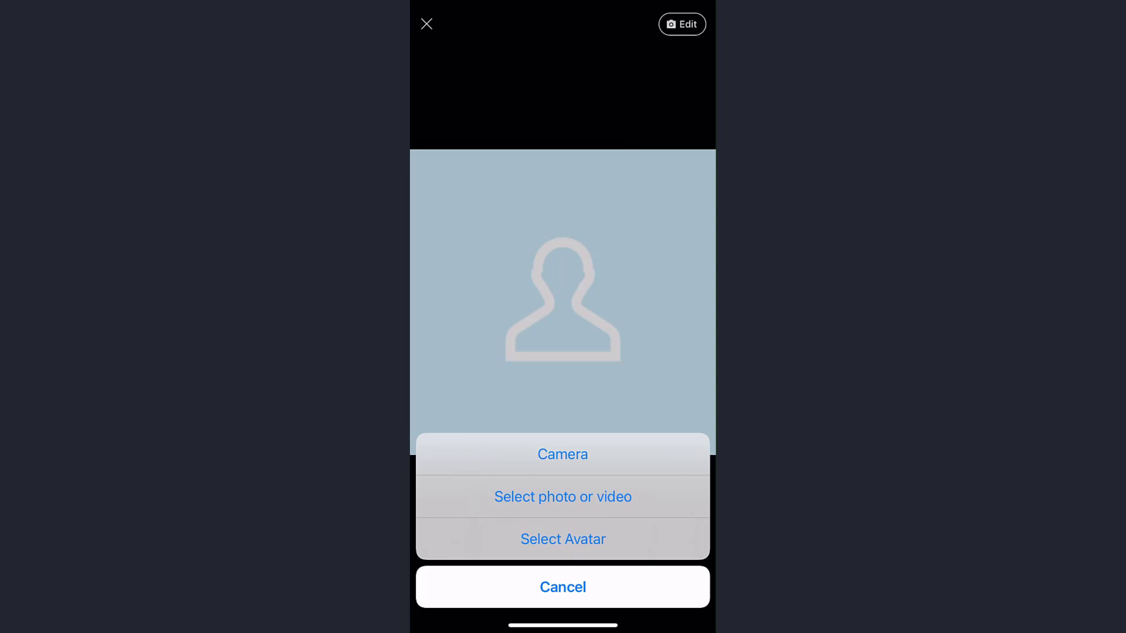
Browse the Recents photo gallery, close it without choosing, and exit the picture view.
click(563, 496)
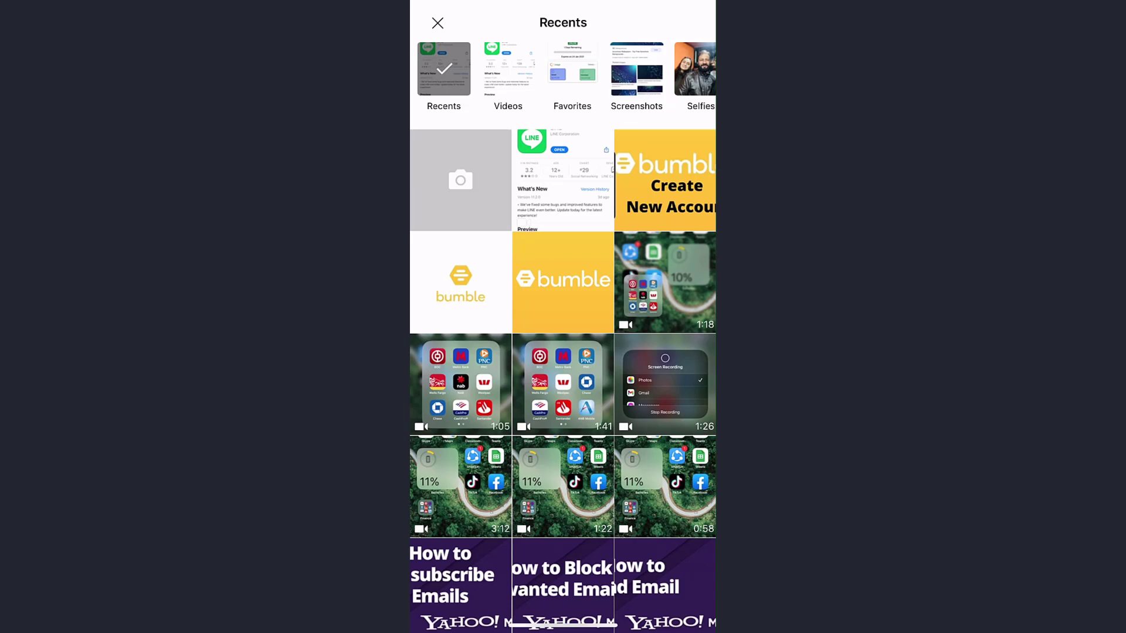
click(562, 281)
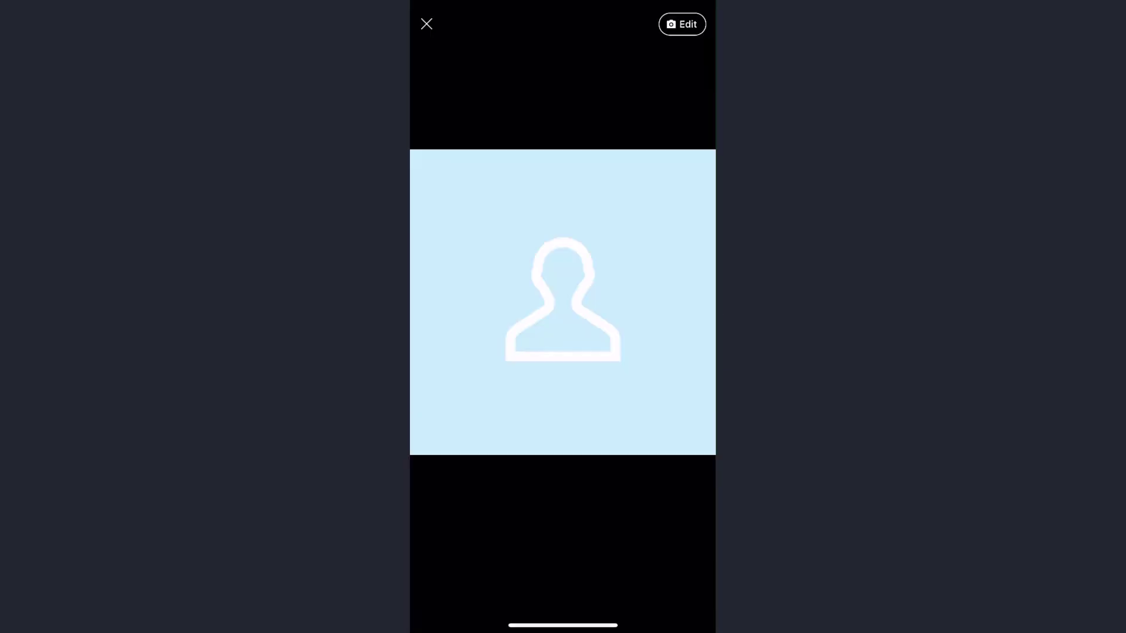
click(426, 23)
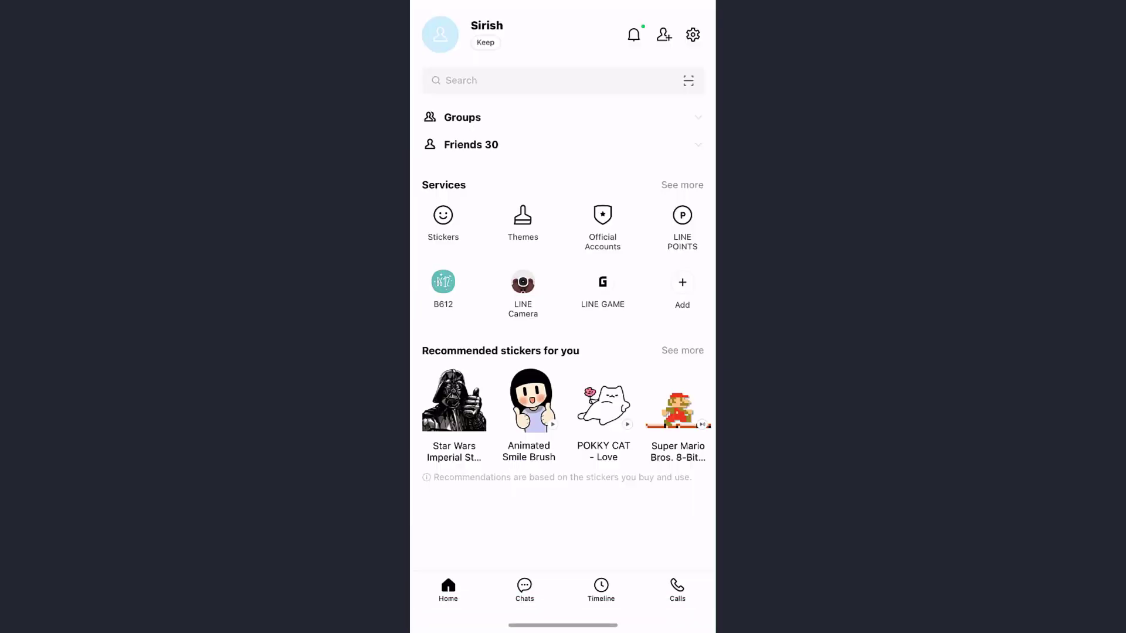